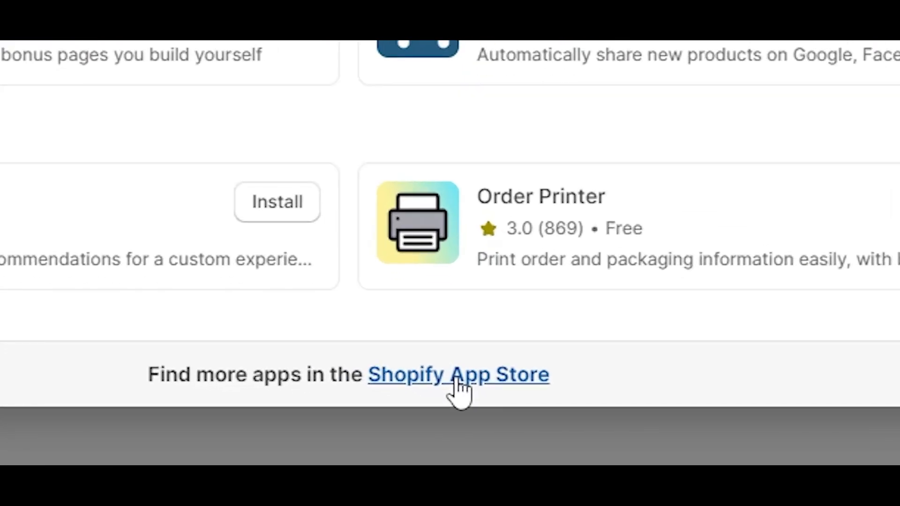
Step: Search the Shopify App Store for 'printify' to list matching apps
left_click(458, 374)
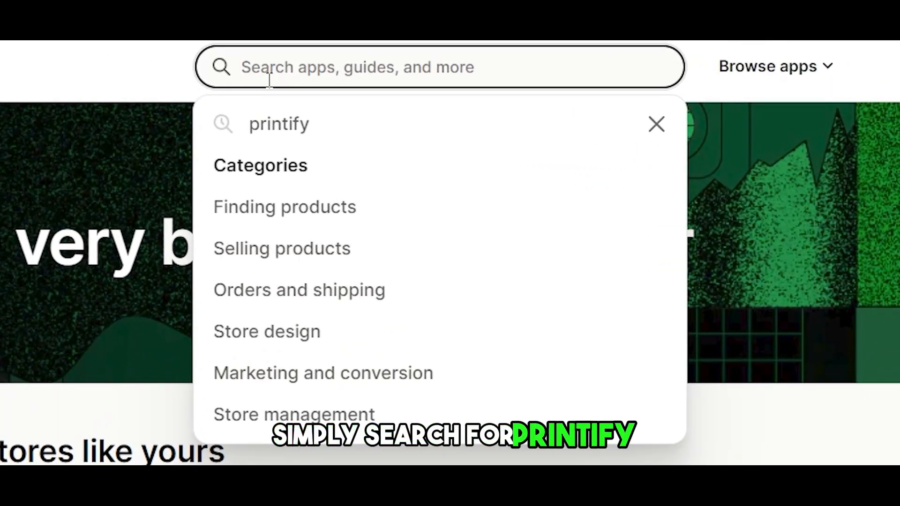
key("Enter")
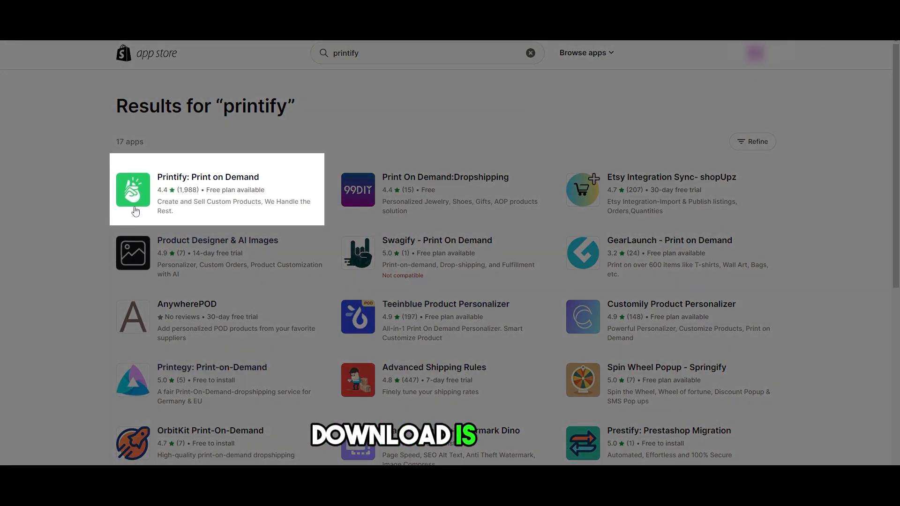
Step: Install the Printify: Print on Demand app into the store from its app page
left_click(208, 177)
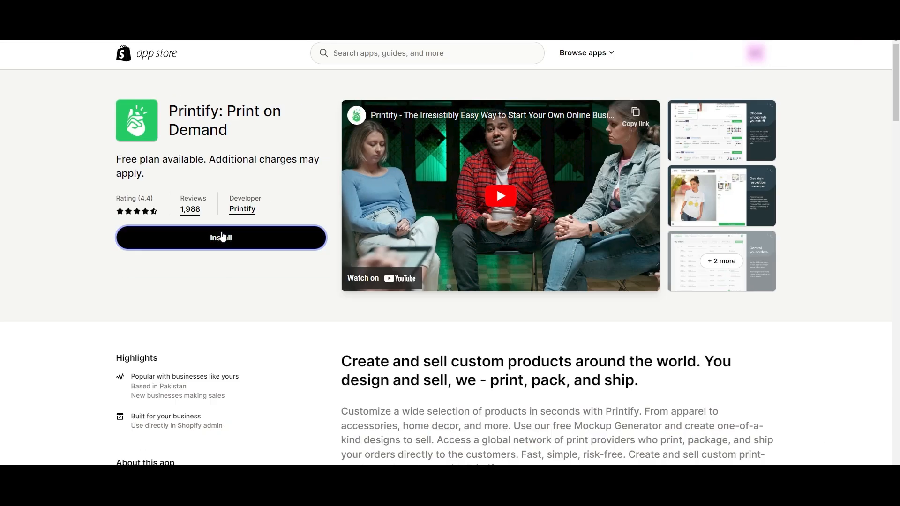
left_click(221, 238)
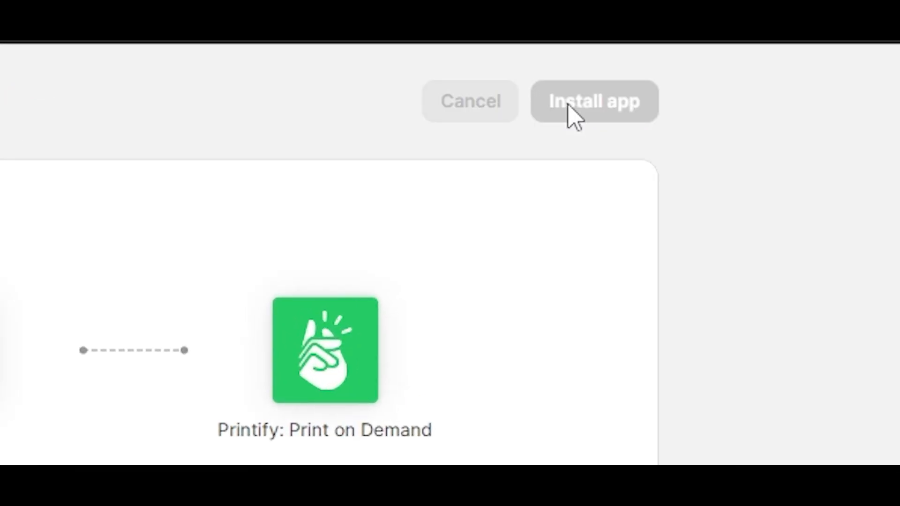
left_click(593, 102)
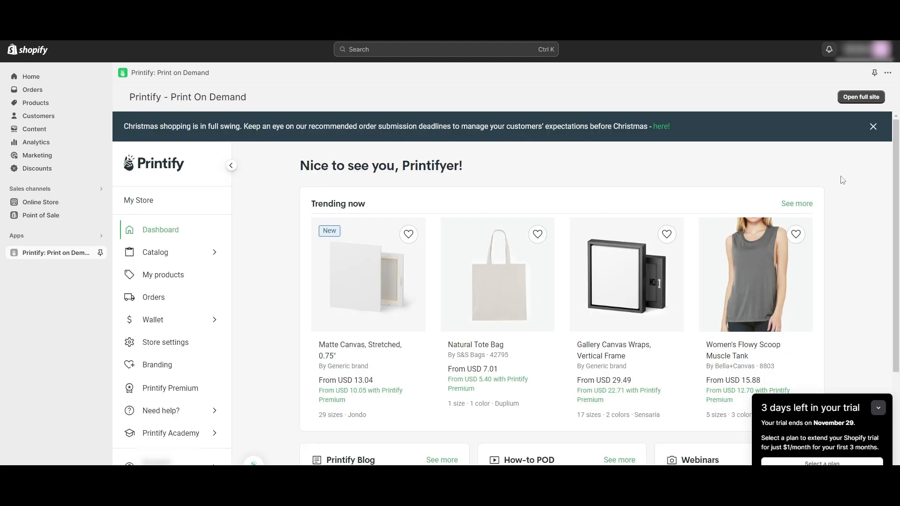
Step: Scroll down the Printify dashboard inside the Shopify admin
scroll("down", 3)
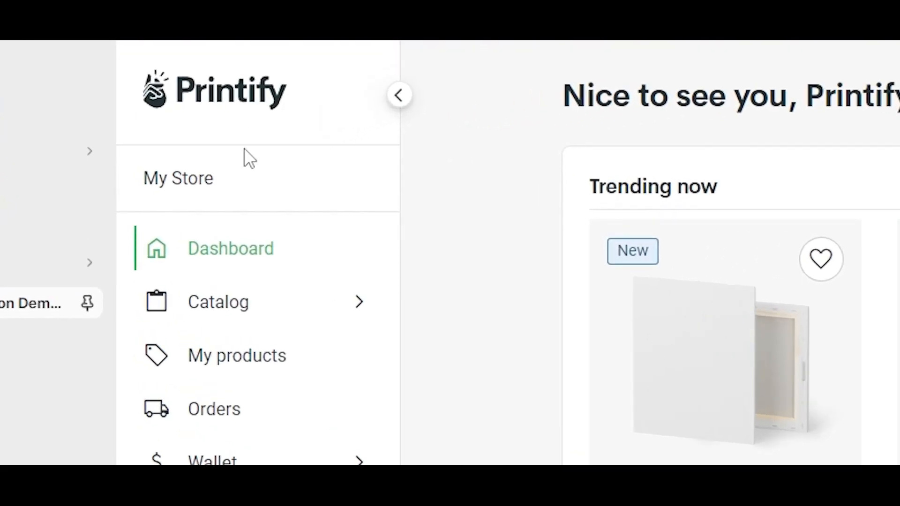
mouse_move(299, 192)
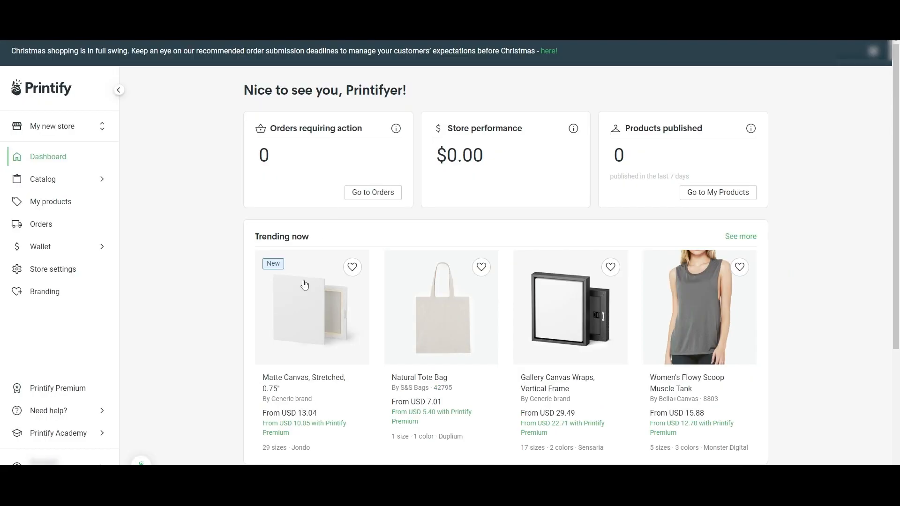
mouse_move(193, 257)
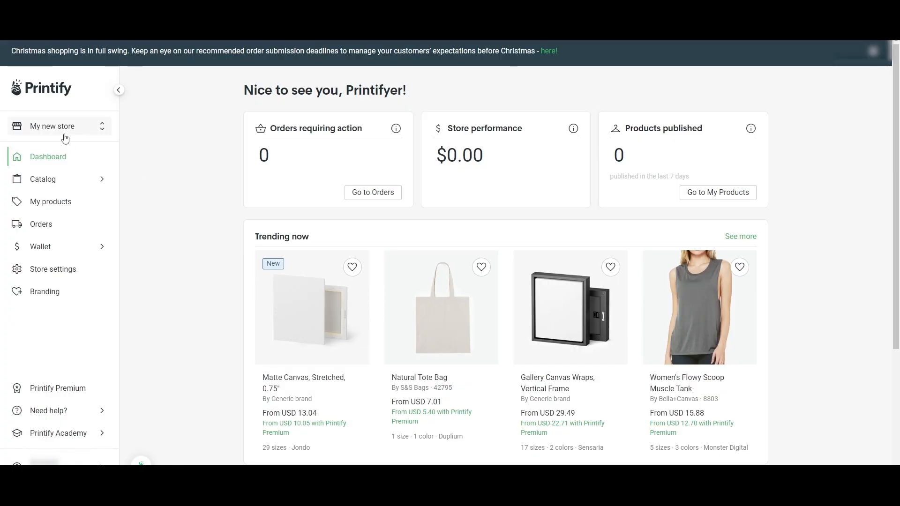
Step: Start connecting My new store via Manage my stores in Printify
left_click(57, 125)
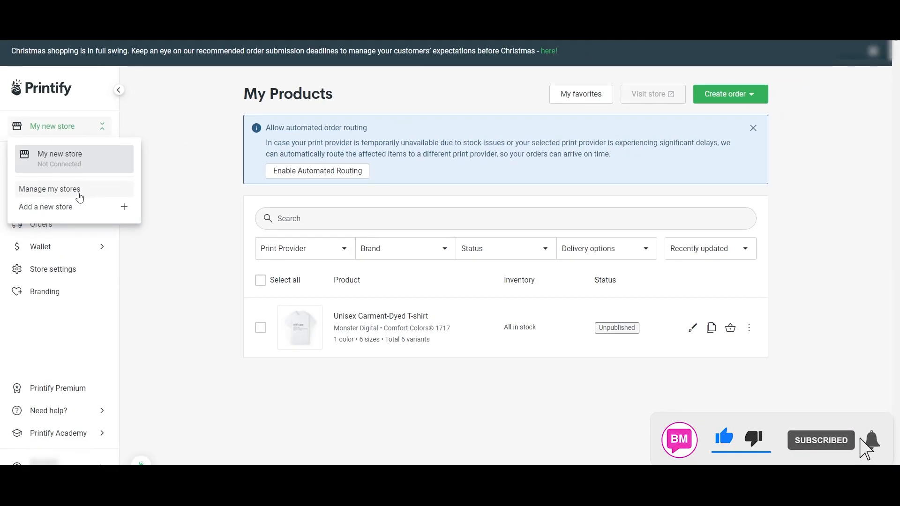
left_click(50, 189)
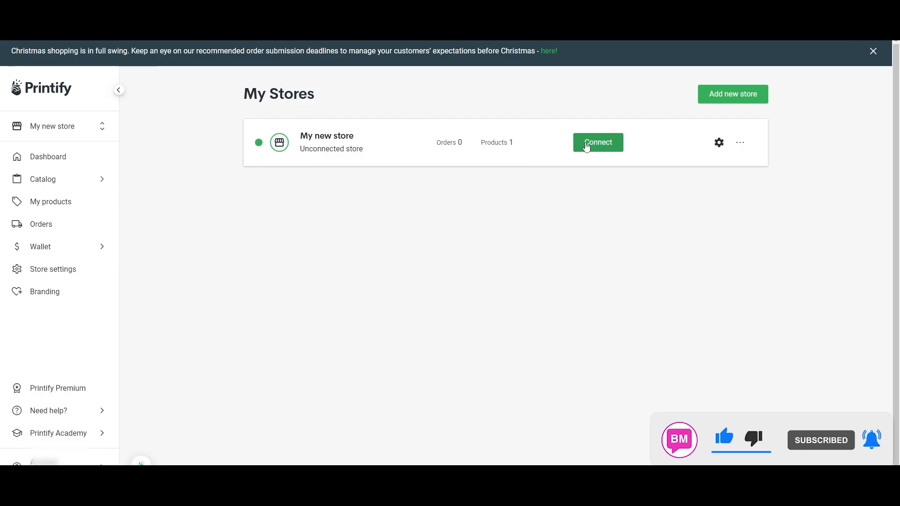
left_click(597, 143)
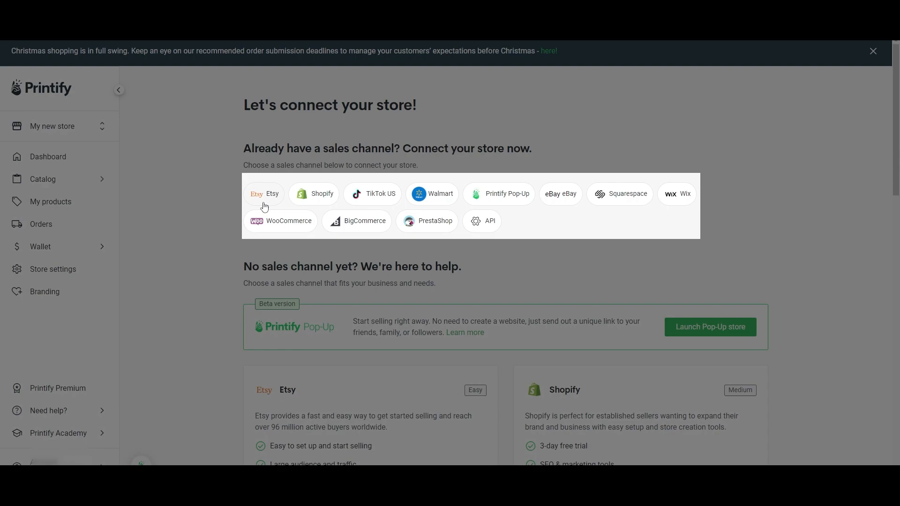
Step: Choose Shopify from the sales channel list to connect My new store
scroll("down", 3)
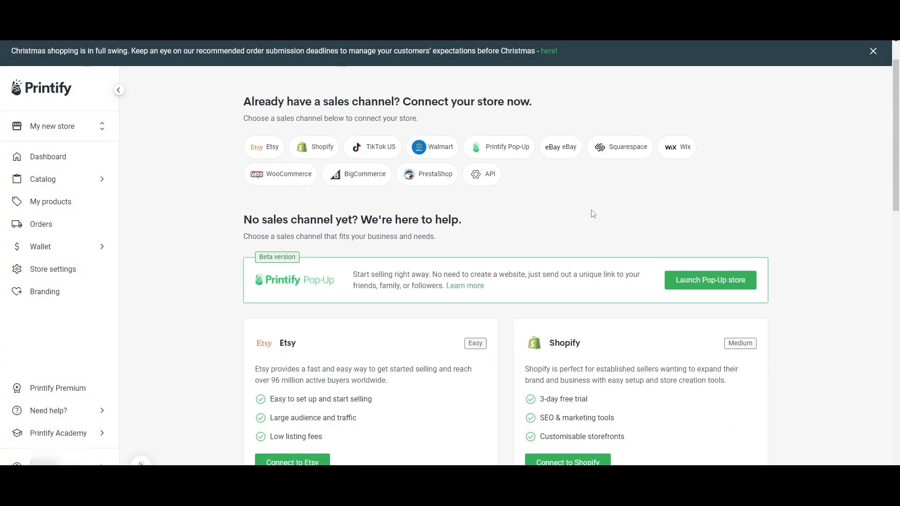
scroll("down", 3)
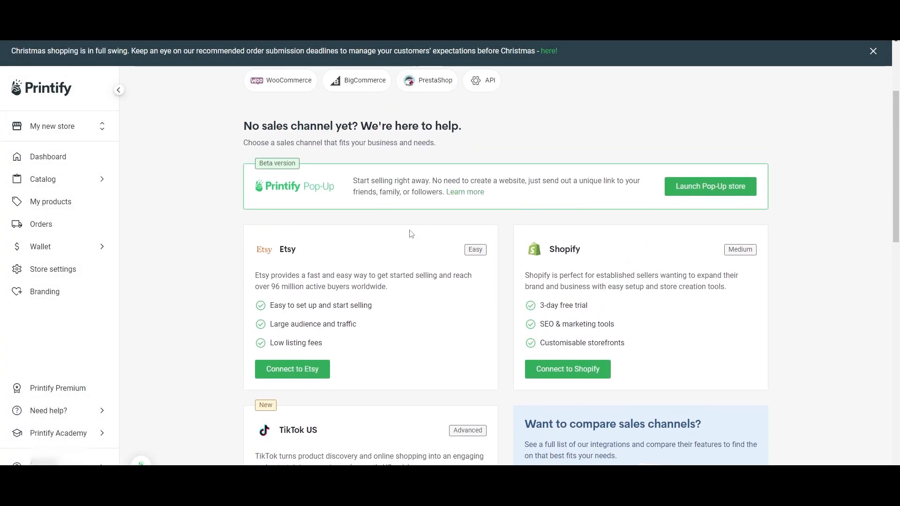
scroll("down", 3)
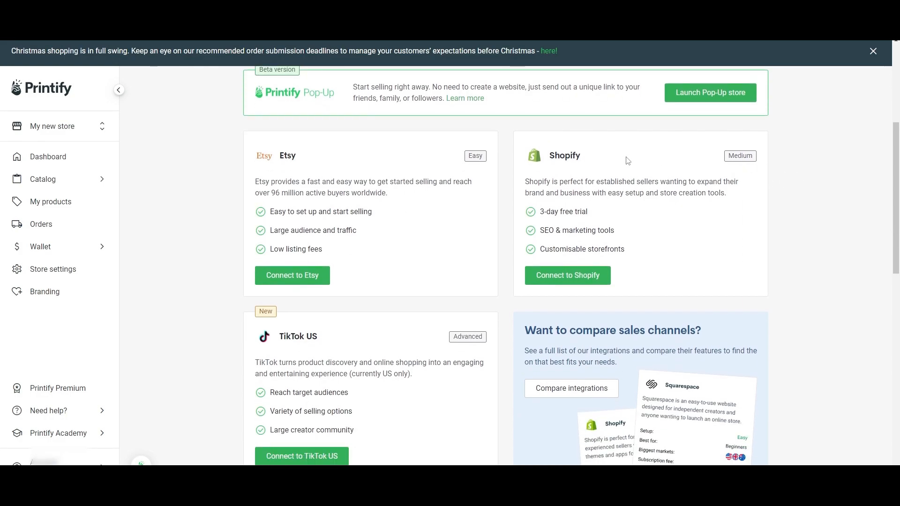
scroll("down", 3)
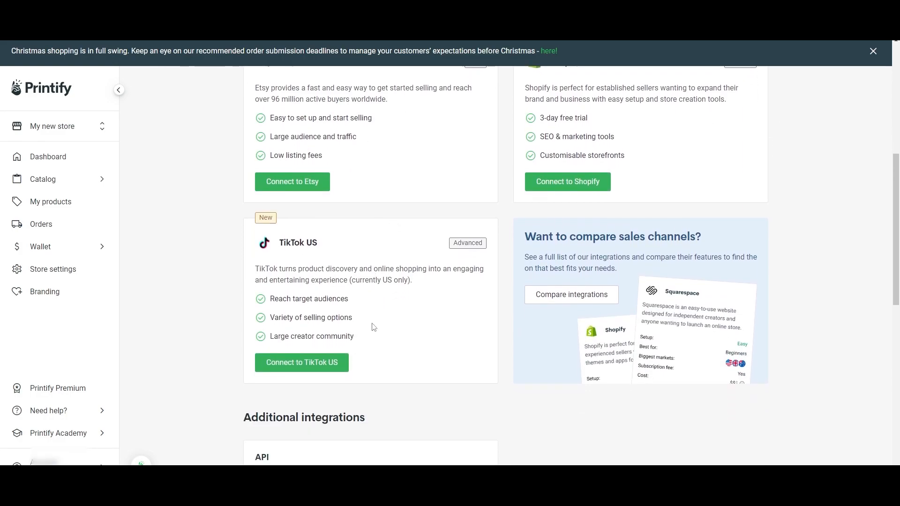
scroll("up", 3)
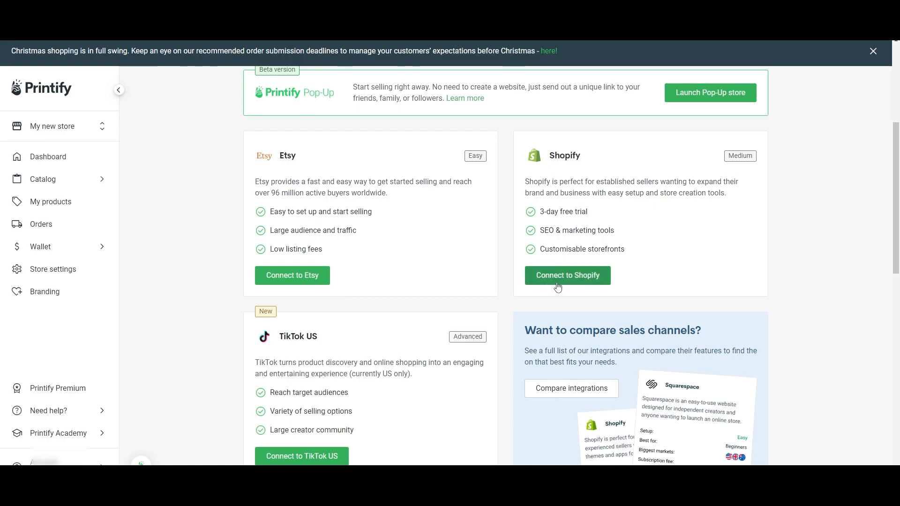
left_click(567, 275)
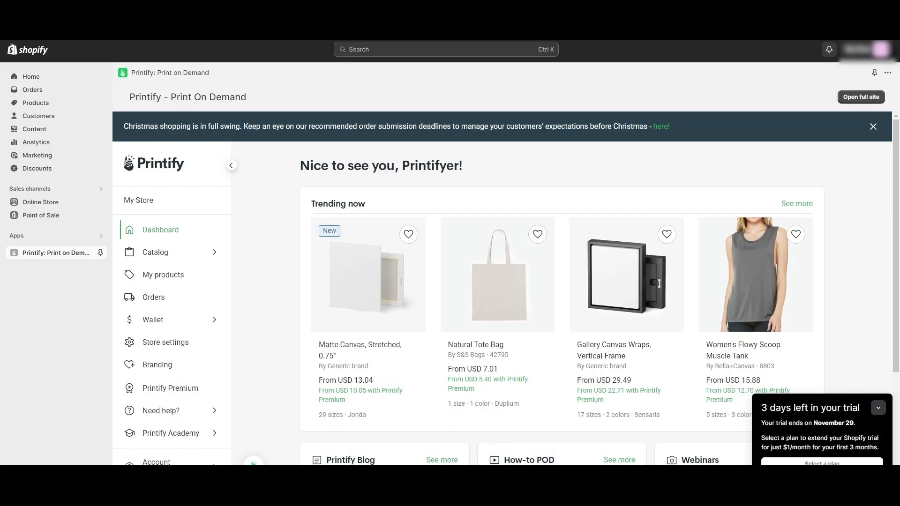
mouse_move(63, 207)
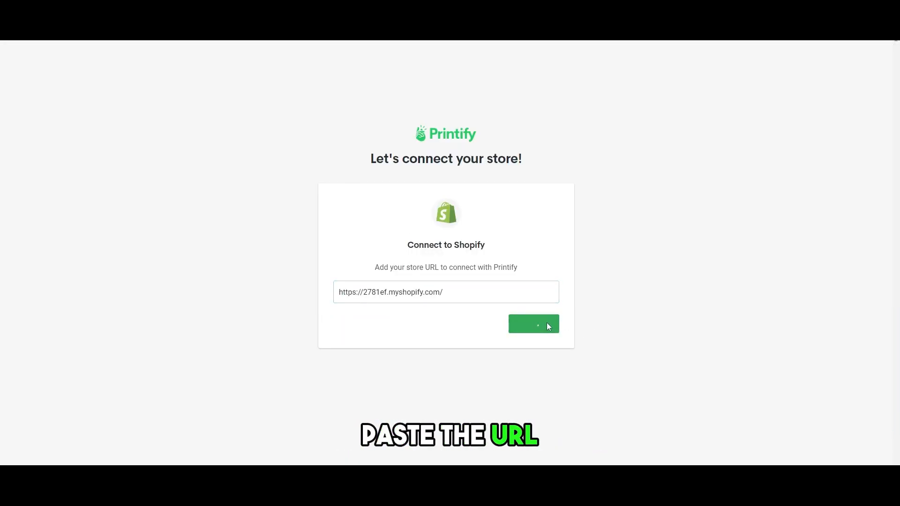
Step: Connect Printify to the Shopify store using its myshopify URL
left_click(533, 324)
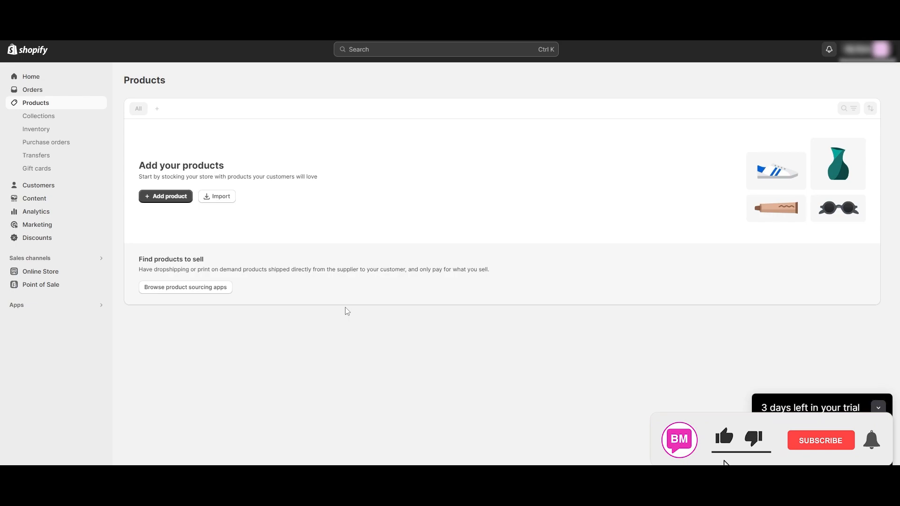
left_click(820, 440)
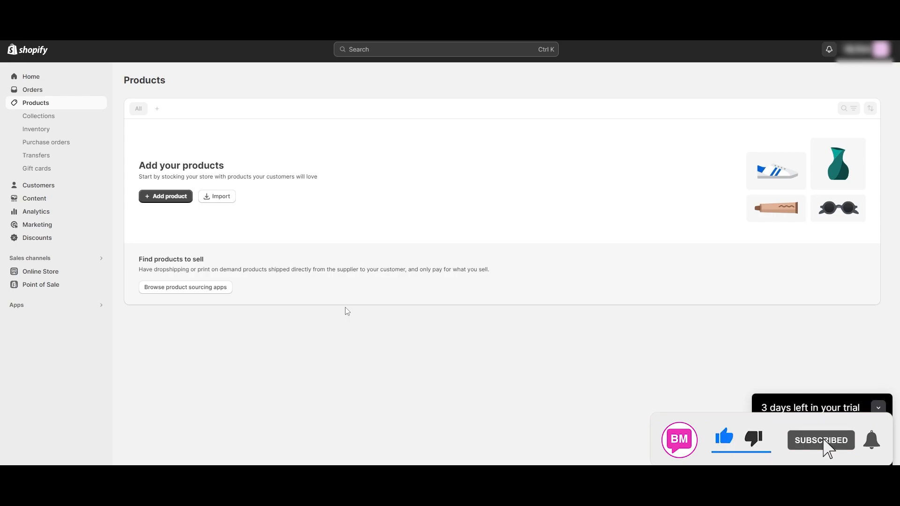